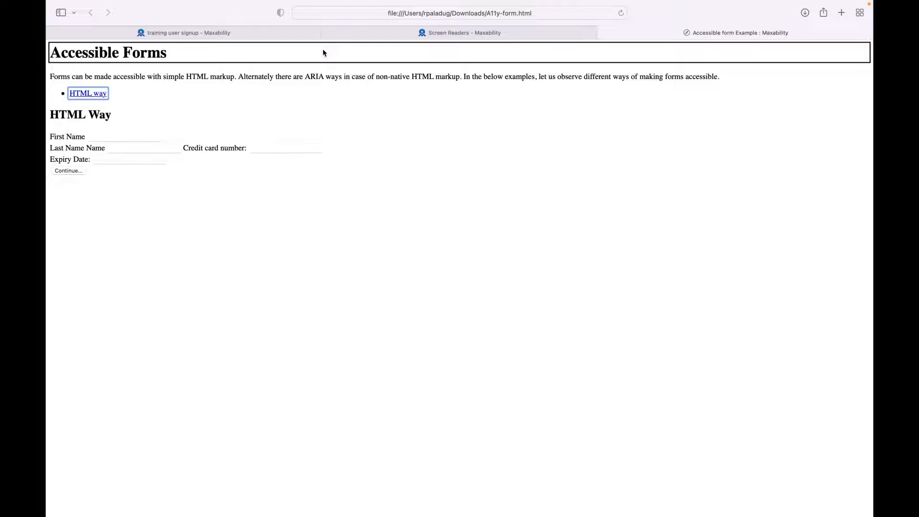
Step: Step through the HTML Way form fields and Continue action to hear VoiceOver announce each one
{"action": "key", "text": "Tab"}
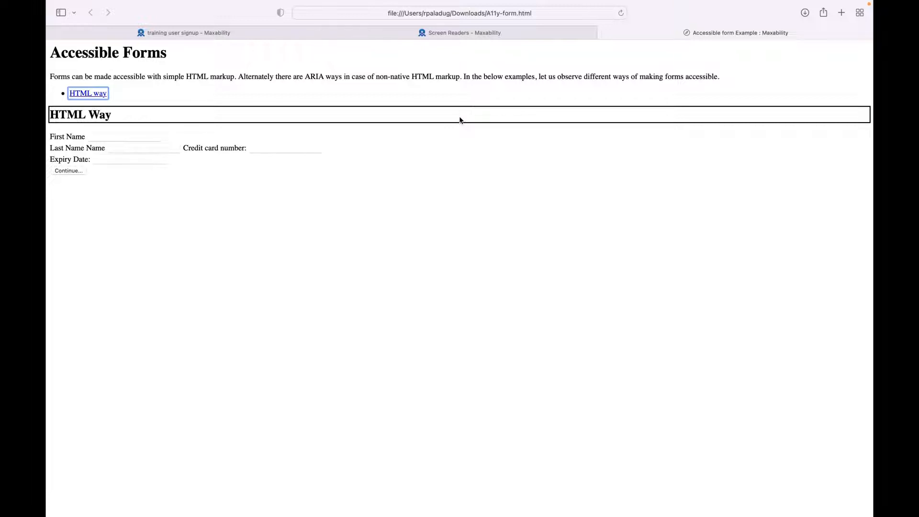
{"action": "left_click", "coordinate": [123, 137]}
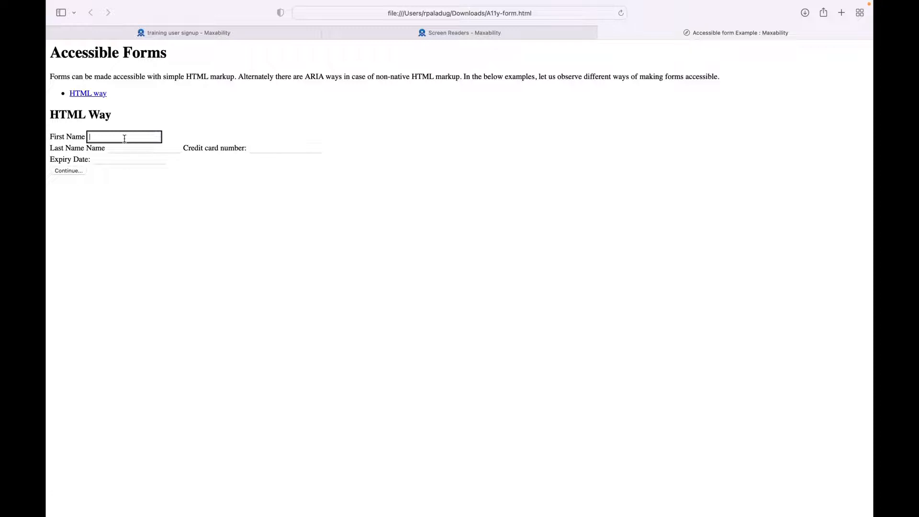
{"action": "left_click", "coordinate": [144, 147]}
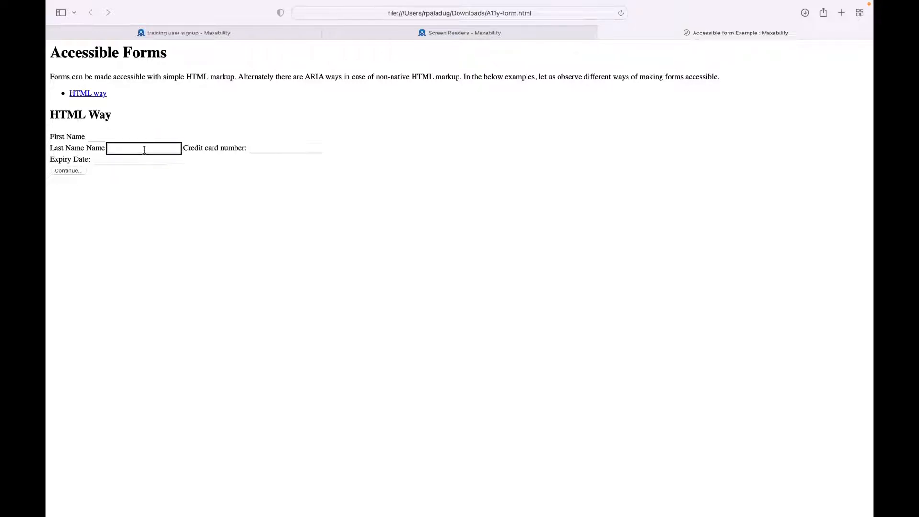
{"action": "left_click", "coordinate": [286, 148]}
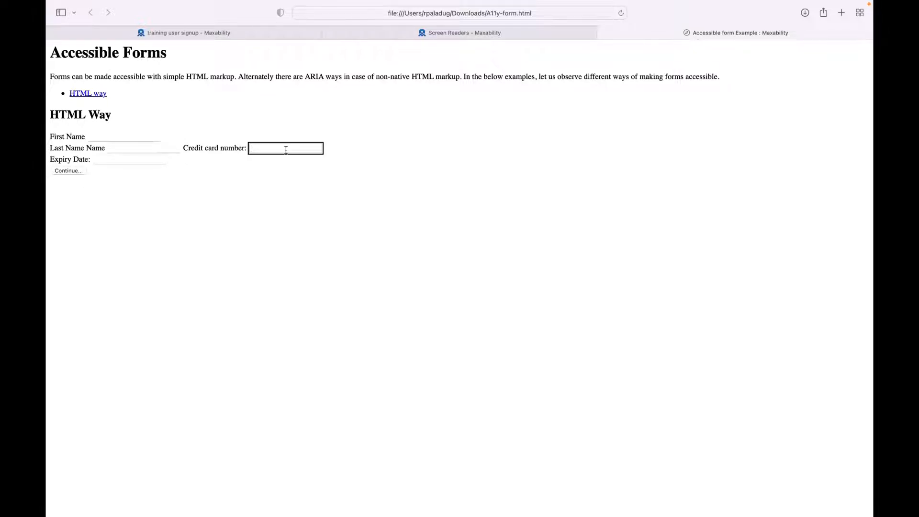
{"action": "left_click", "coordinate": [130, 159]}
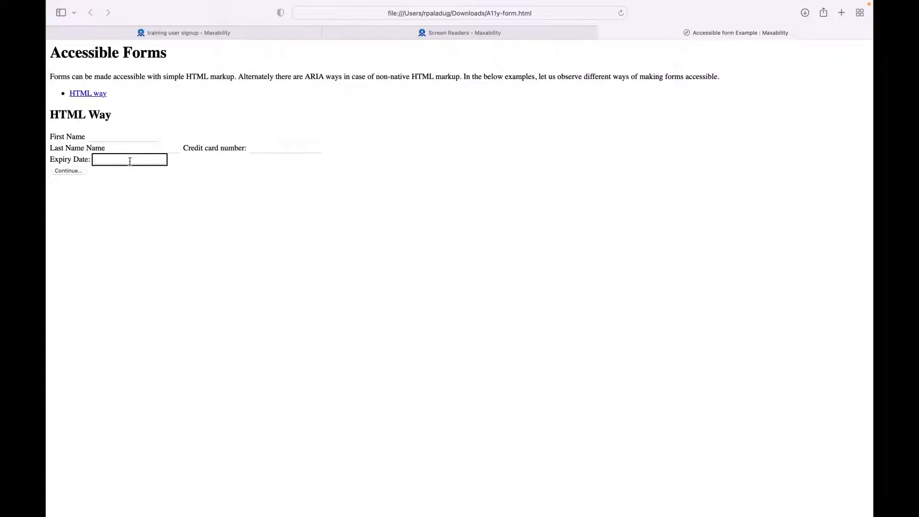
{"action": "left_click", "coordinate": [68, 171]}
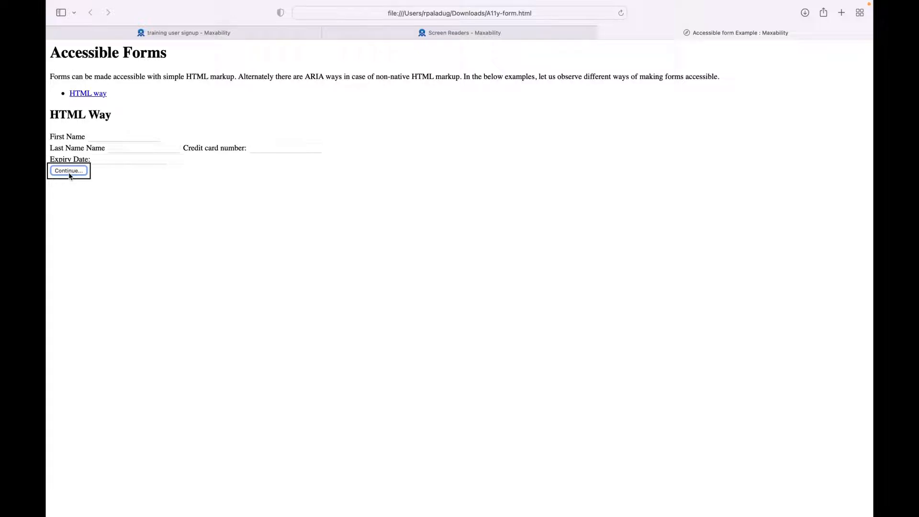
{"action": "left_click", "coordinate": [129, 160]}
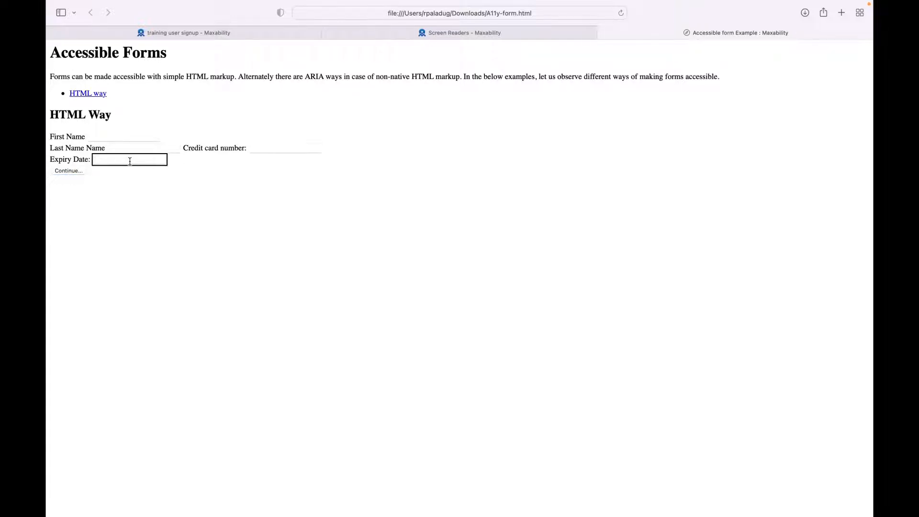
{"action": "left_click", "coordinate": [285, 147]}
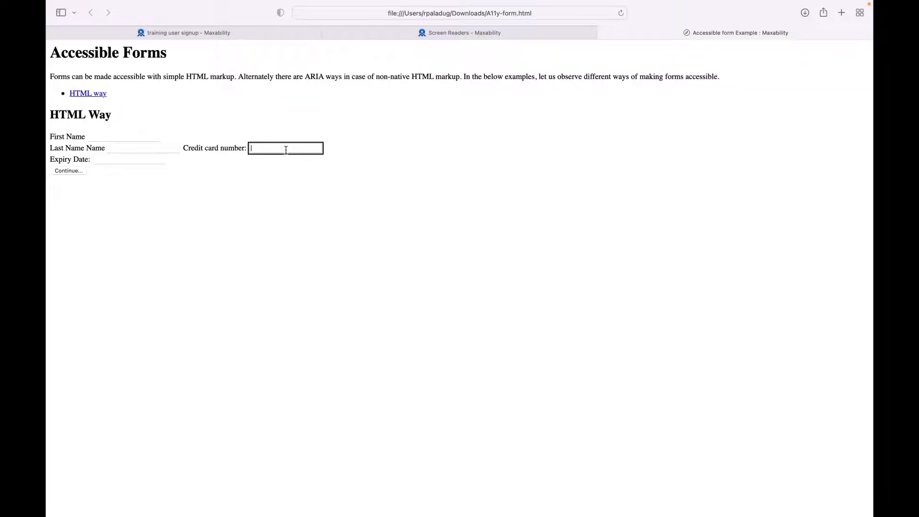
{"action": "left_click", "coordinate": [144, 147]}
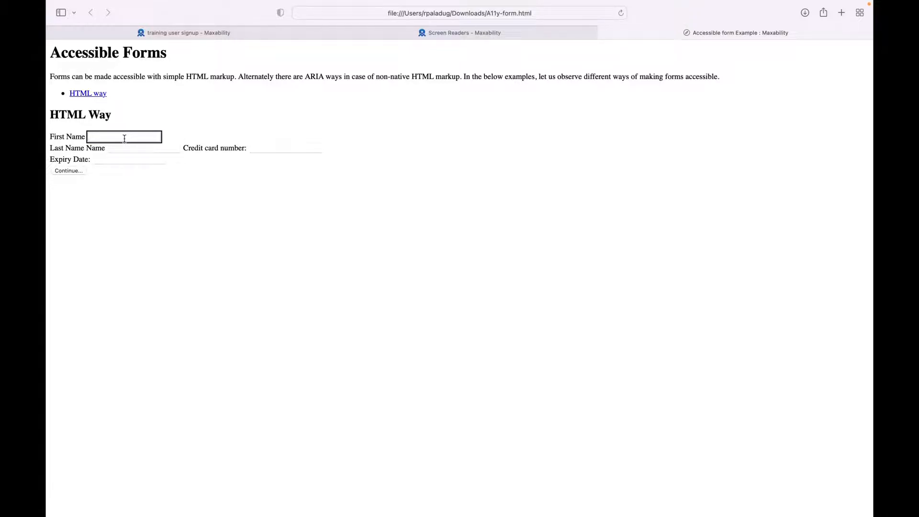
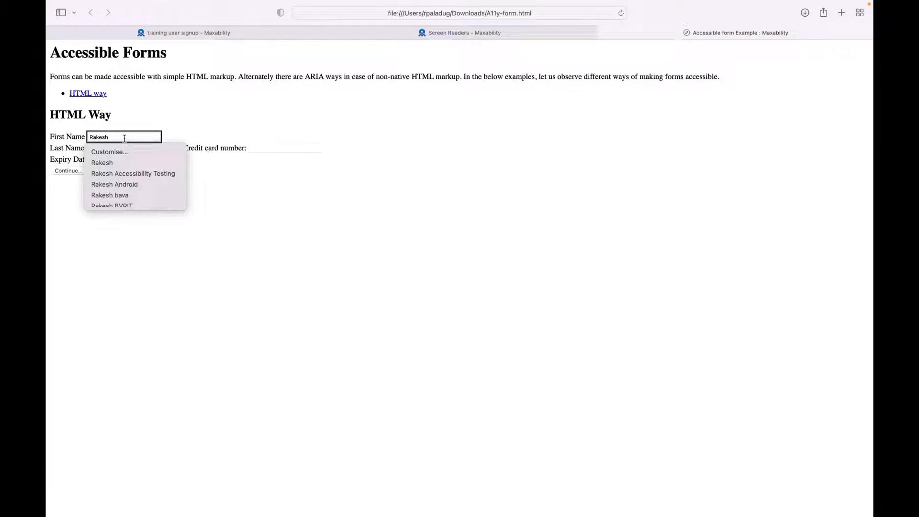
{"action": "left_click", "coordinate": [144, 148]}
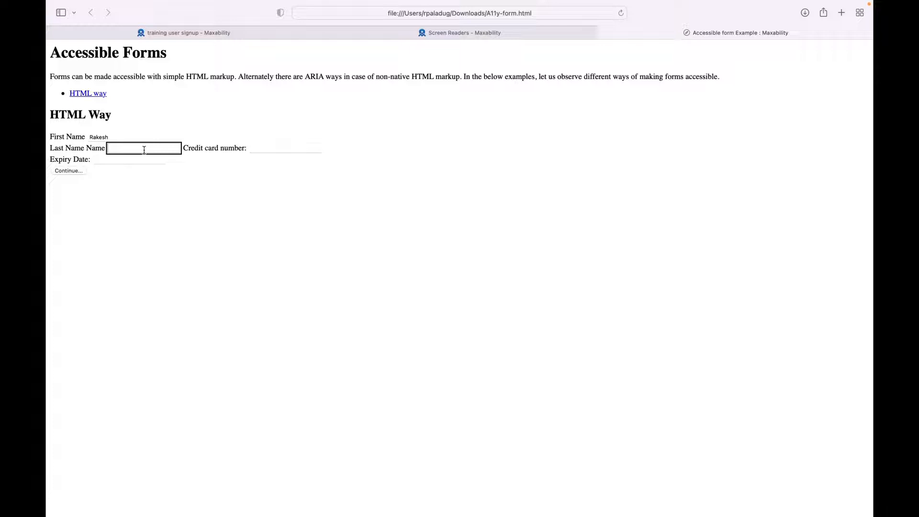
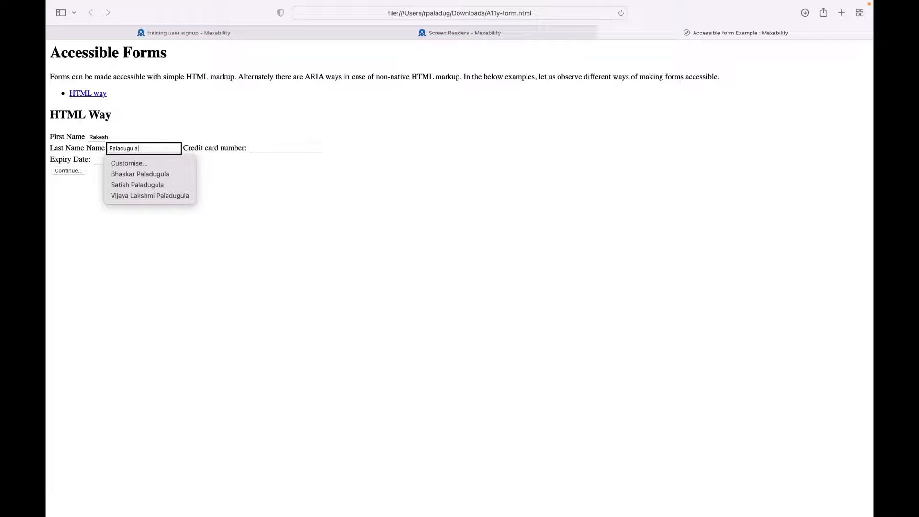
{"action": "left_click", "coordinate": [123, 137]}
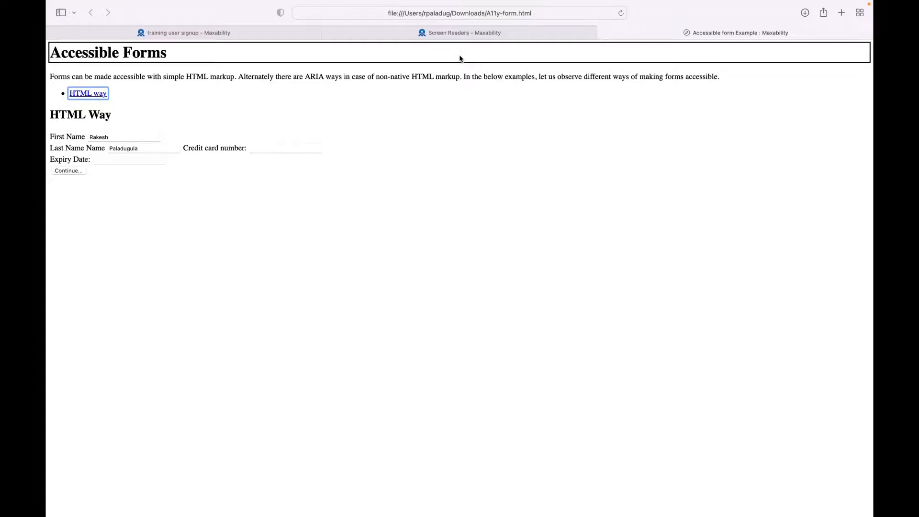
{"action": "double_click", "coordinate": [99, 137]}
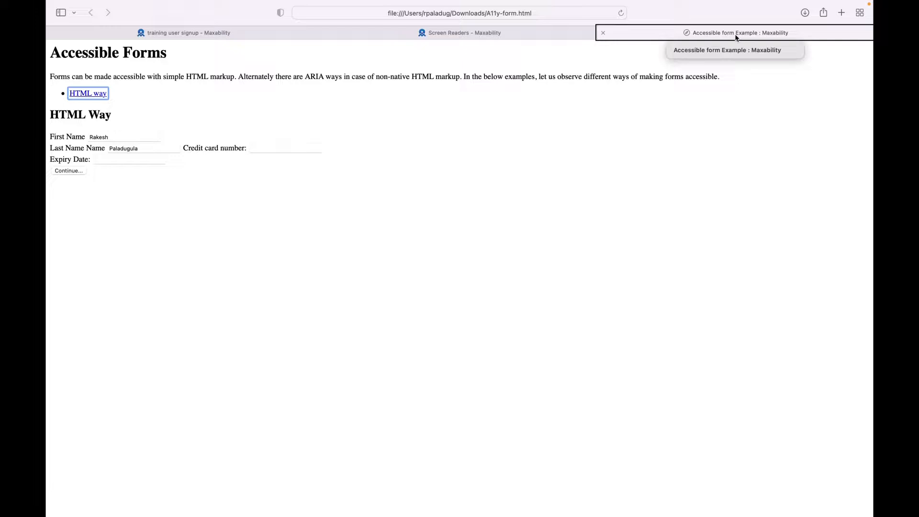
{"action": "left_click", "coordinate": [123, 137]}
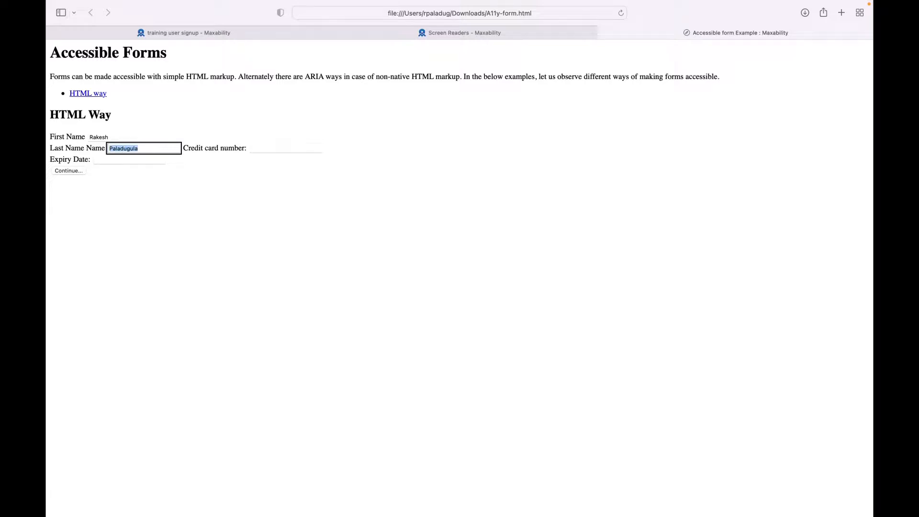
{"action": "left_click", "coordinate": [286, 147]}
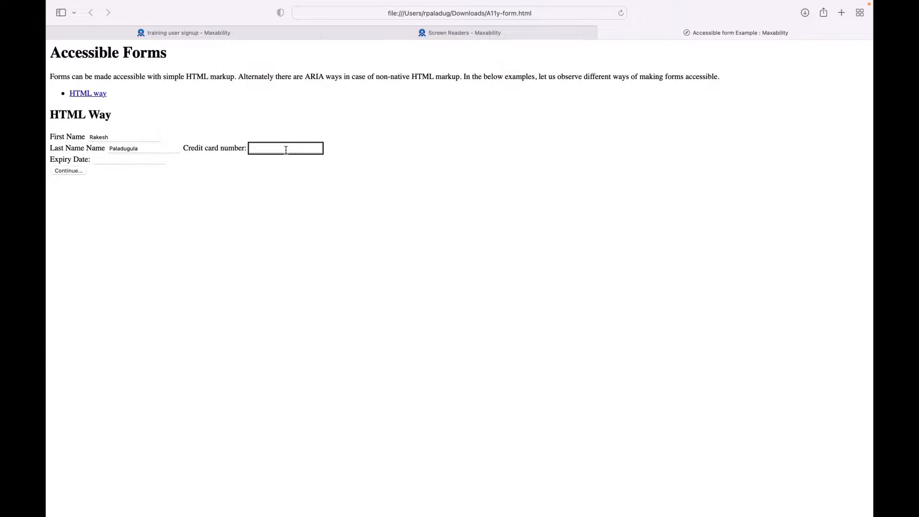
{"action": "left_click", "coordinate": [129, 159]}
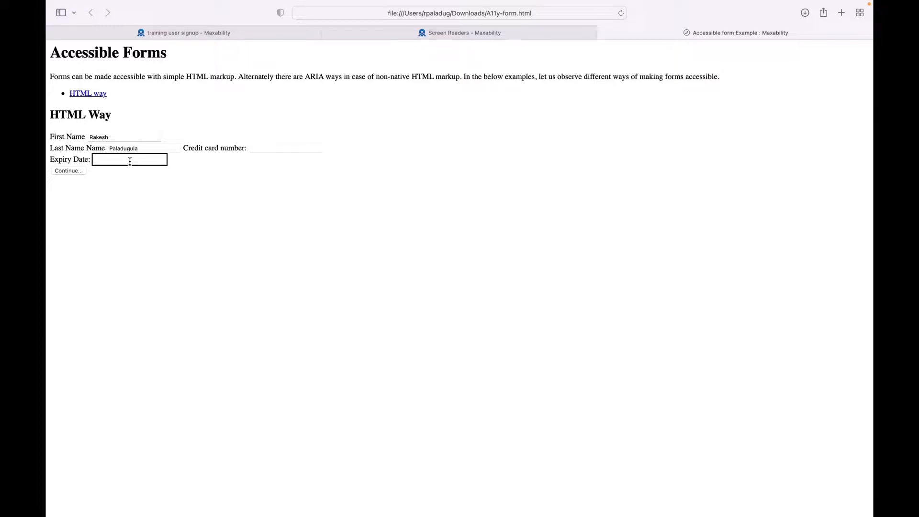
{"action": "left_click", "coordinate": [68, 170]}
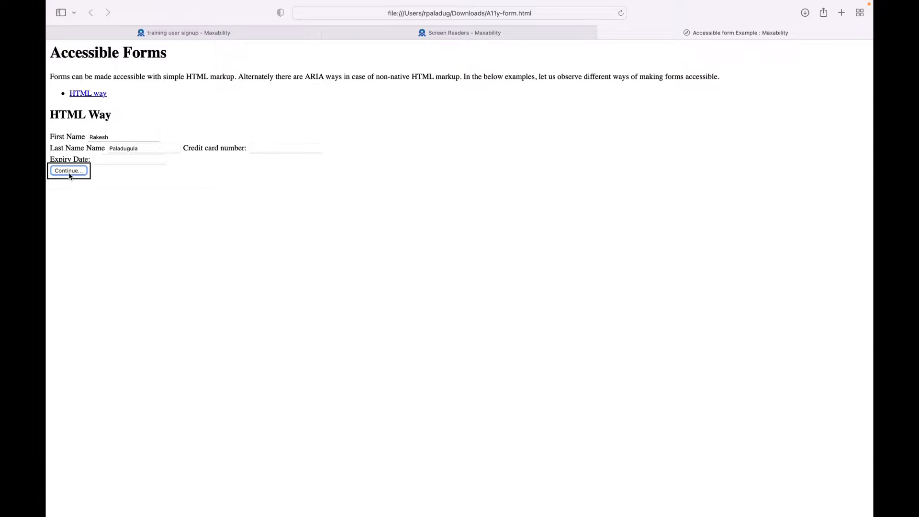
Step: Enter 'Jan 2022' in the Expiry Date field
{"action": "left_click", "coordinate": [129, 160]}
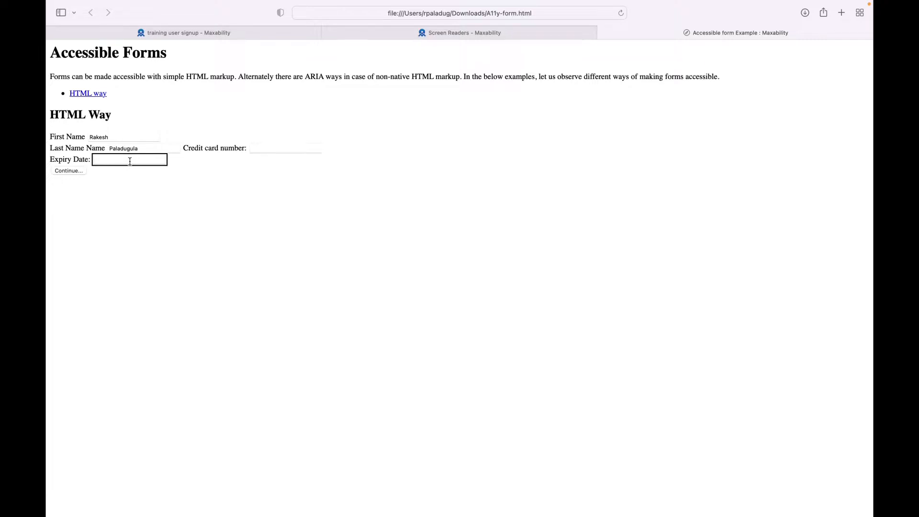
{"action": "type", "text": "Jan"}
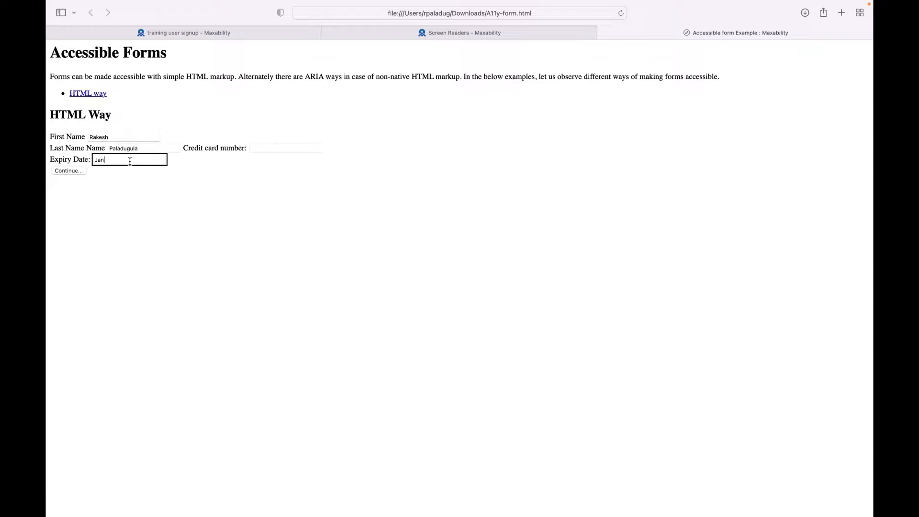
{"action": "type", "text": "20"}
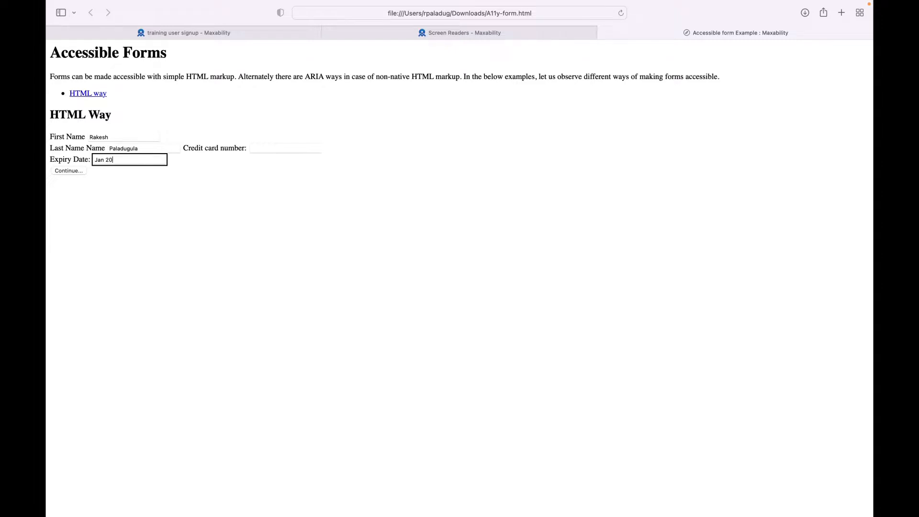
{"action": "type", "text": "22"}
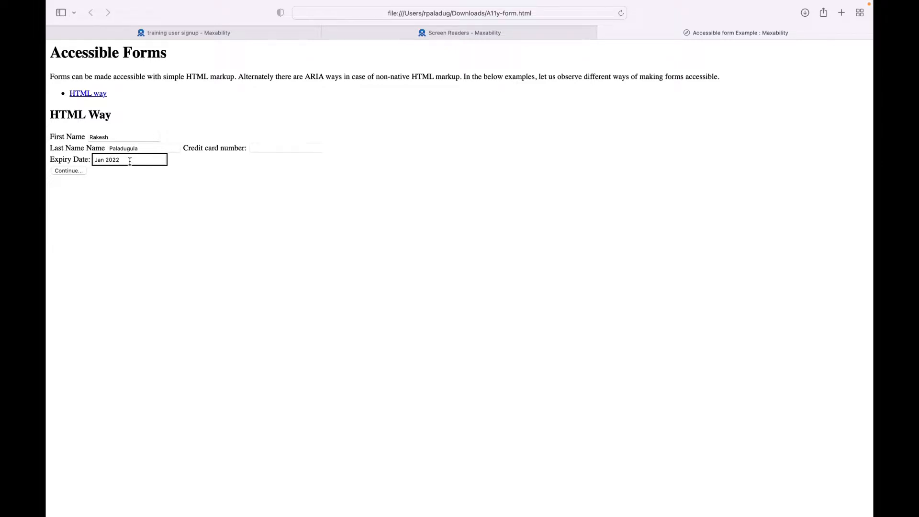
{"action": "left_click", "coordinate": [286, 147]}
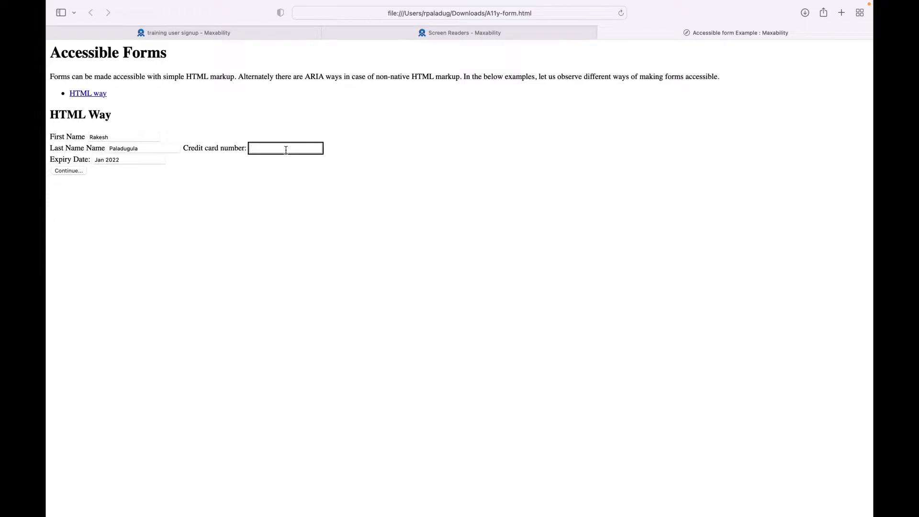
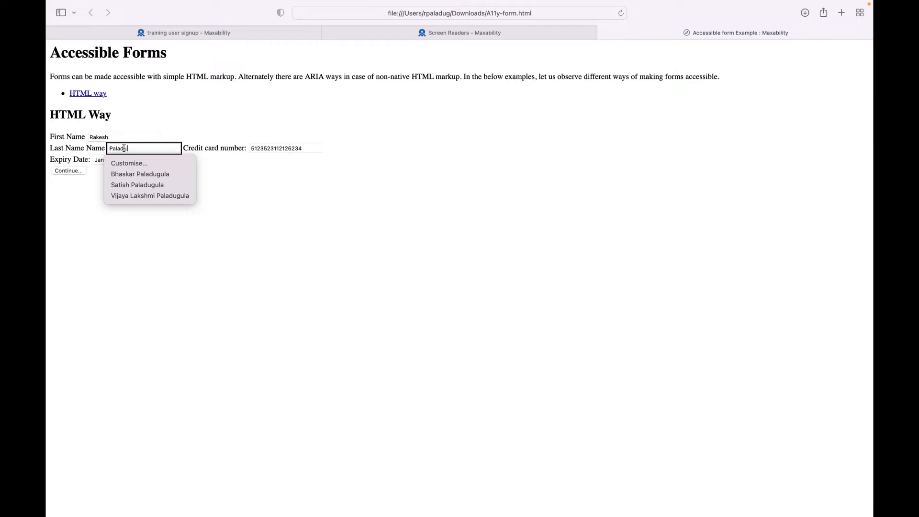
Step: Re-enter the surname in Last Name, correcting it to end in 'gula', then move to First Name
{"action": "type", "text": "gula"}
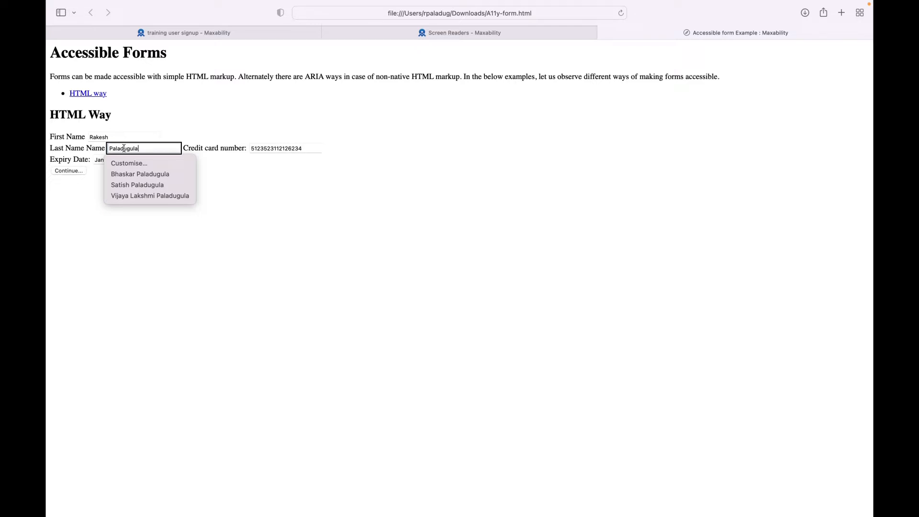
{"action": "left_click", "coordinate": [124, 137]}
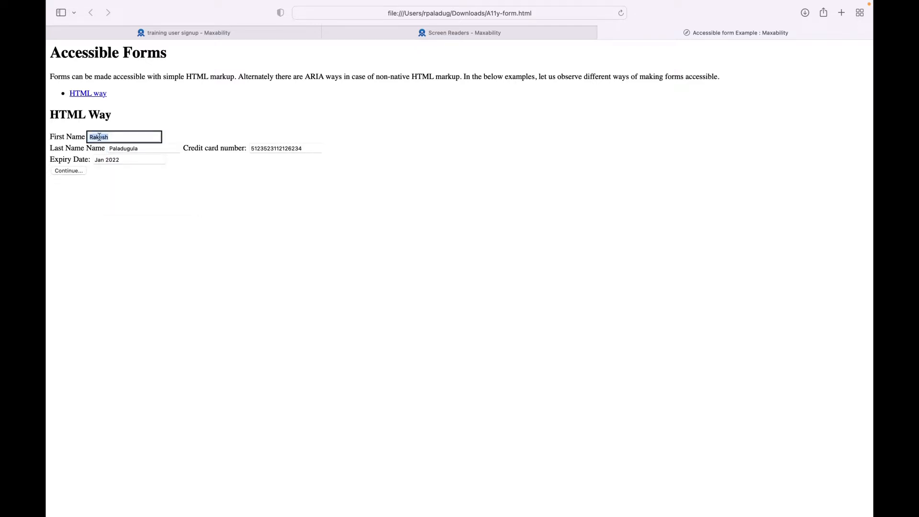